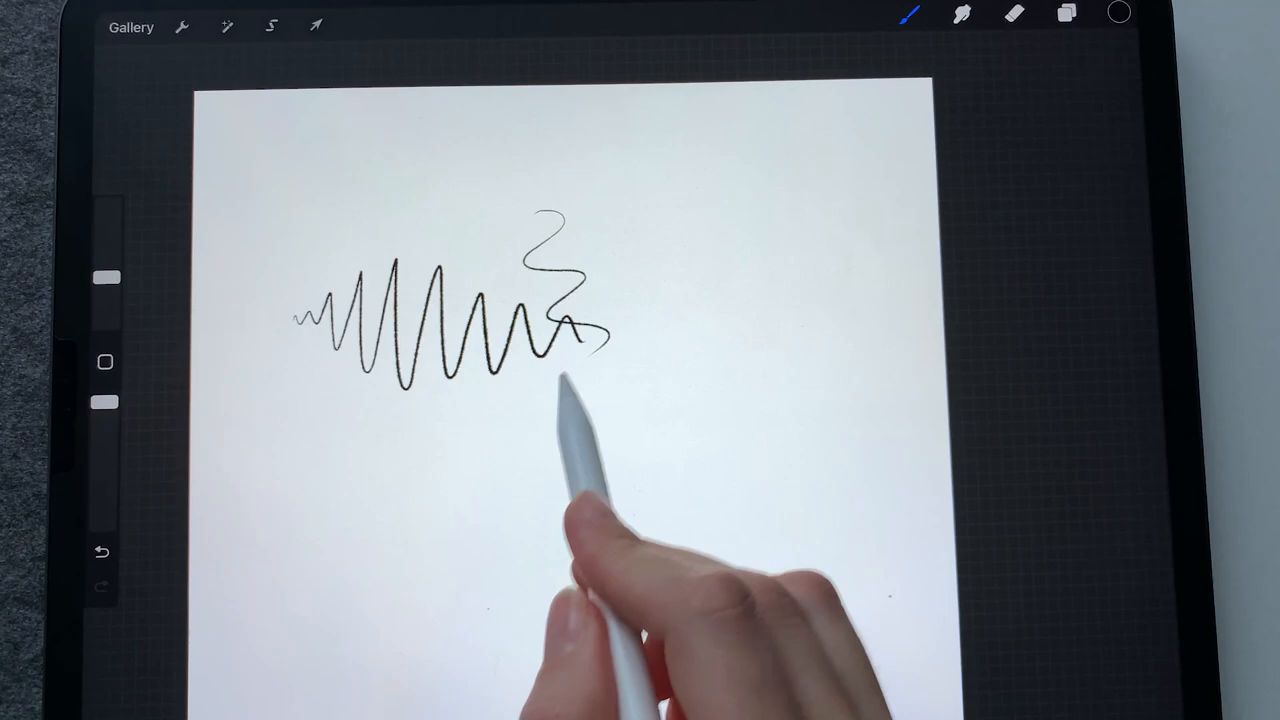
# Paint a thick black wavy ink-bleed stroke across the canvas beneath the thin zigzags
pyautogui.moveTo(290, 450); pyautogui.dragTo(850, 450)
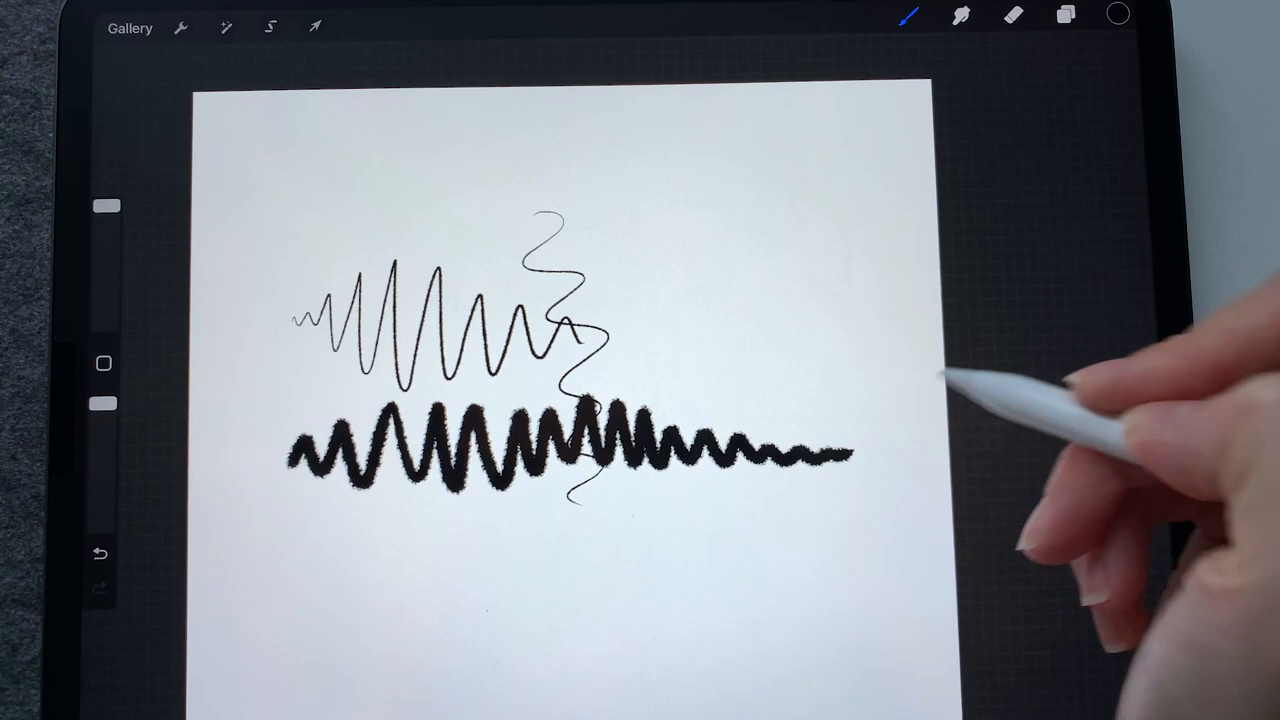